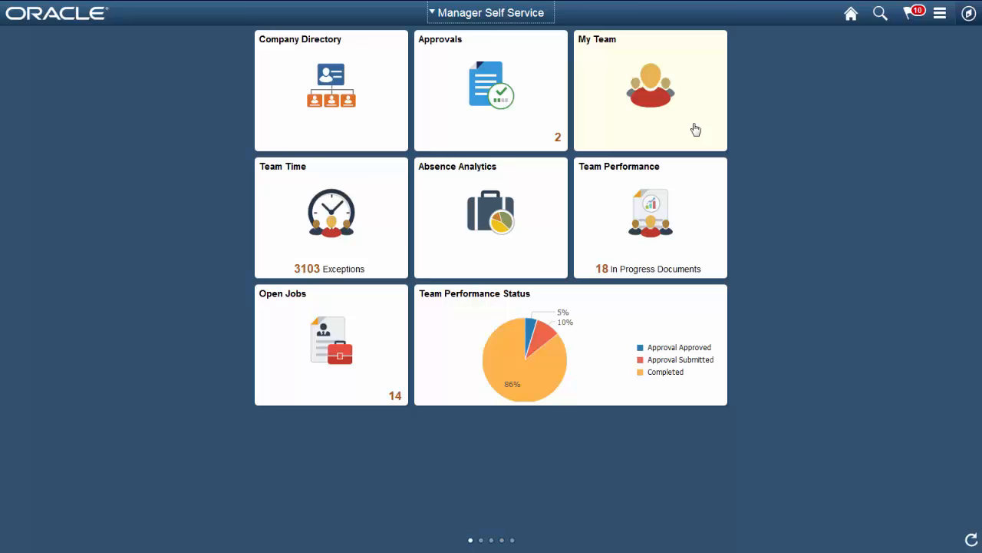
Step: View the My Team list of direct reports from the Manager Self Service homepage
left_click(651, 89)
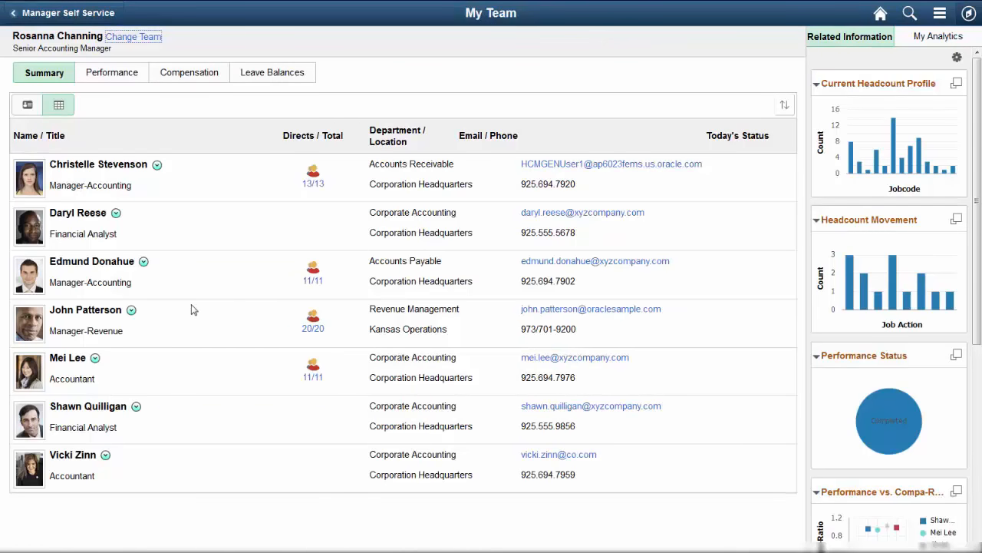
left_click(129, 313)
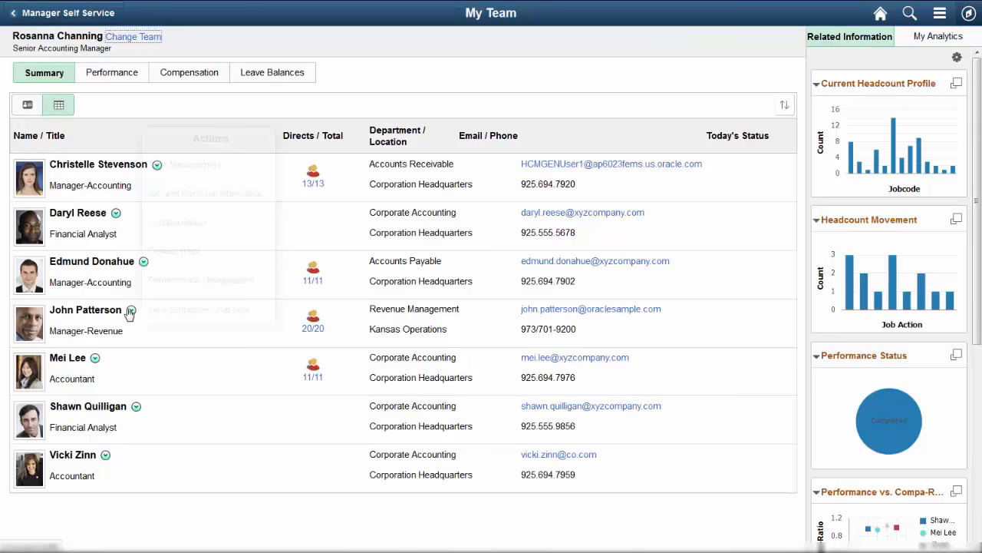
left_click(130, 310)
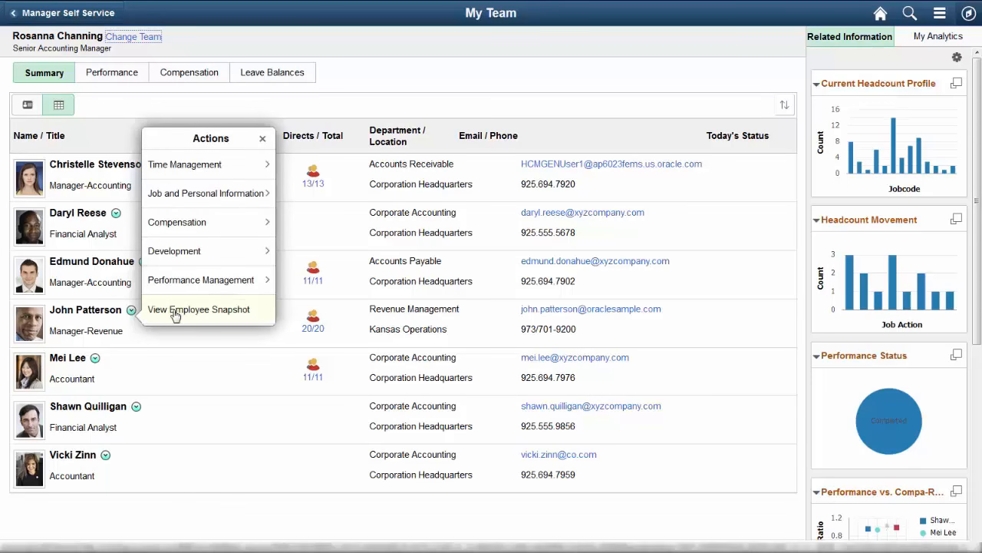
left_click(198, 308)
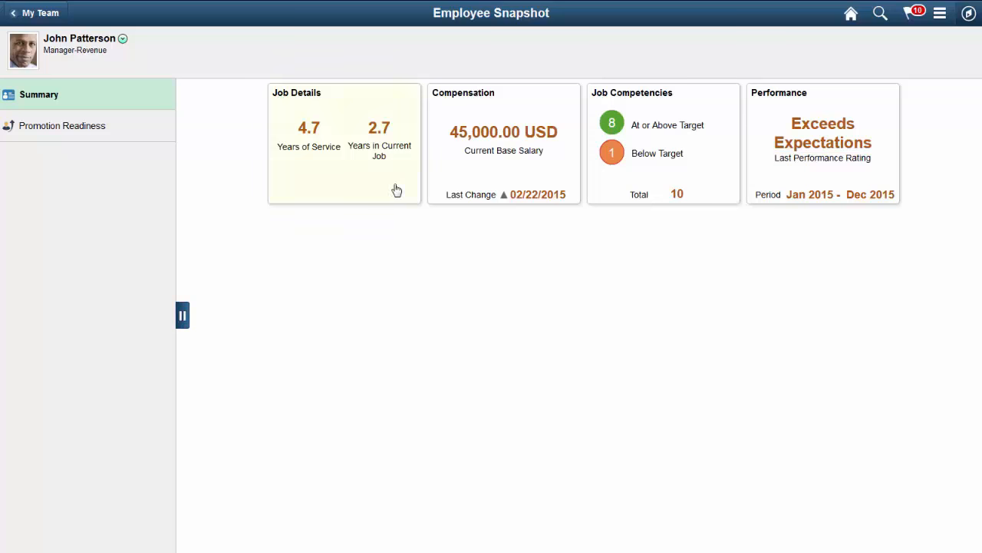
left_click(503, 143)
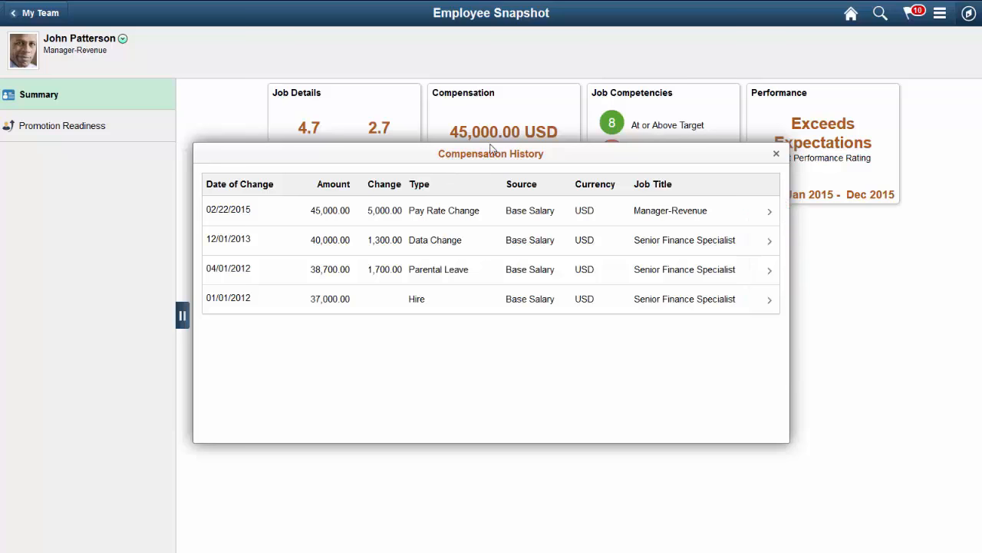
left_click(777, 154)
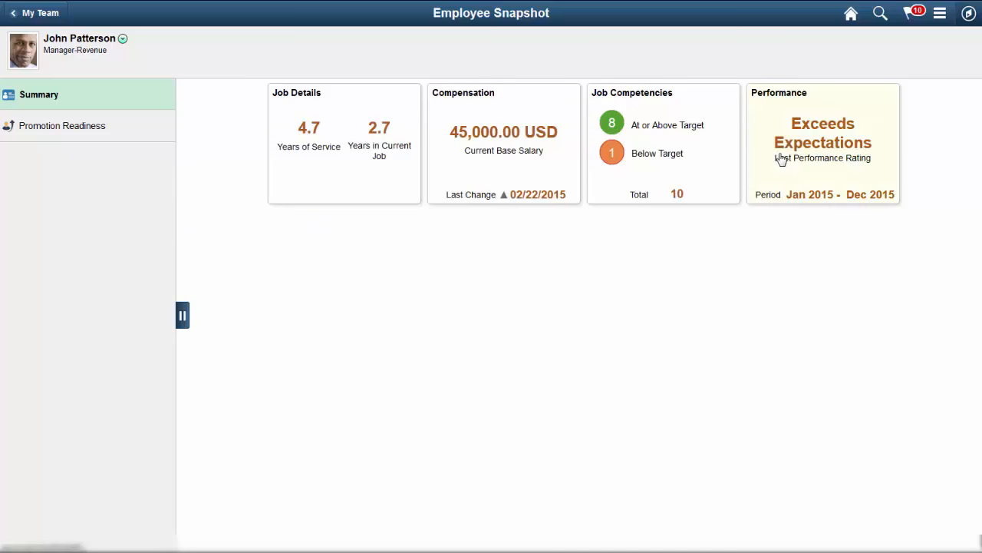
mouse_move(752, 158)
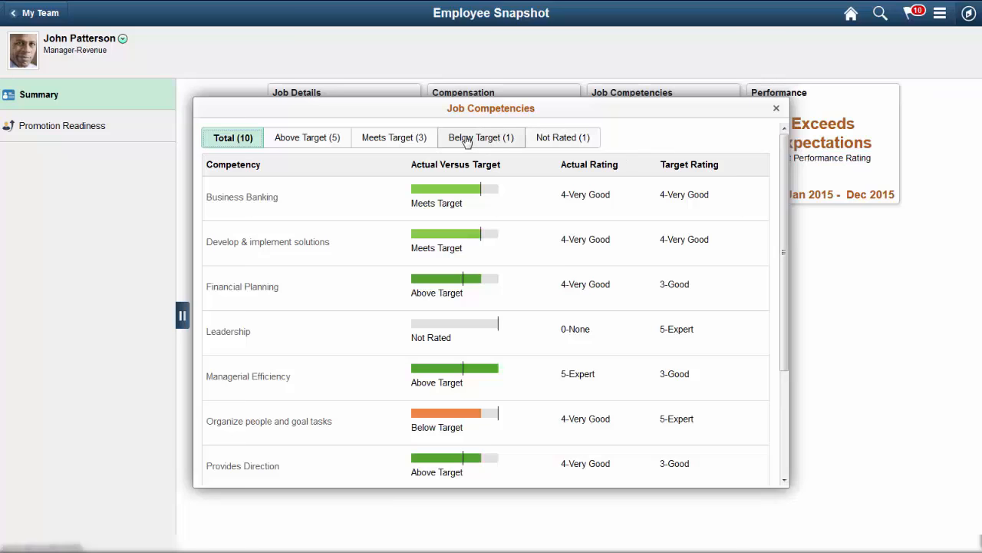
left_click(481, 138)
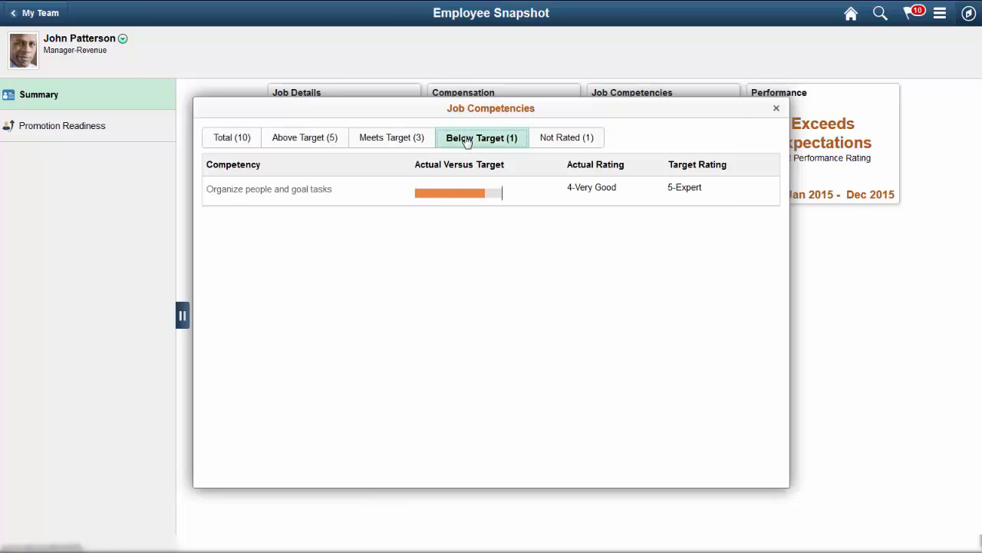
mouse_move(491, 138)
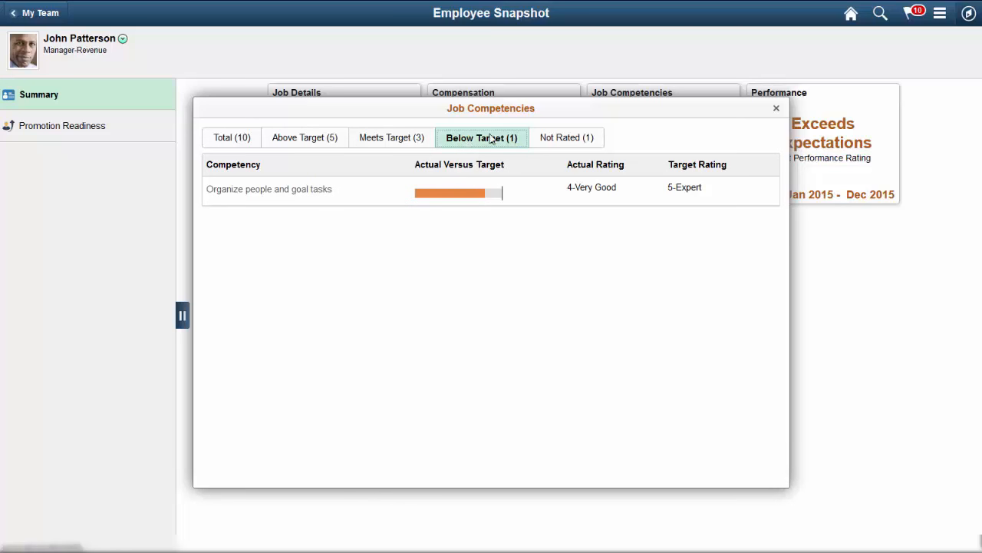
mouse_move(777, 107)
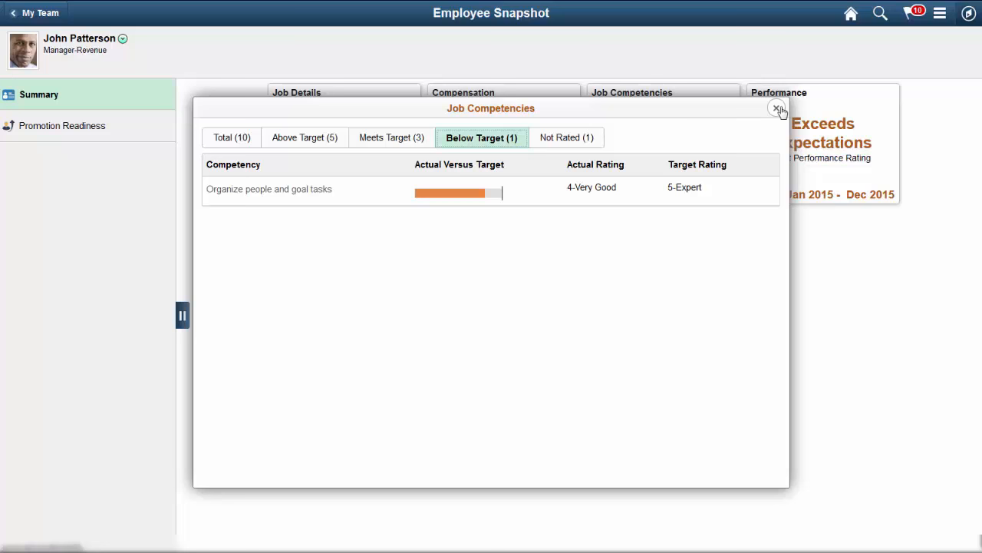
left_click(777, 107)
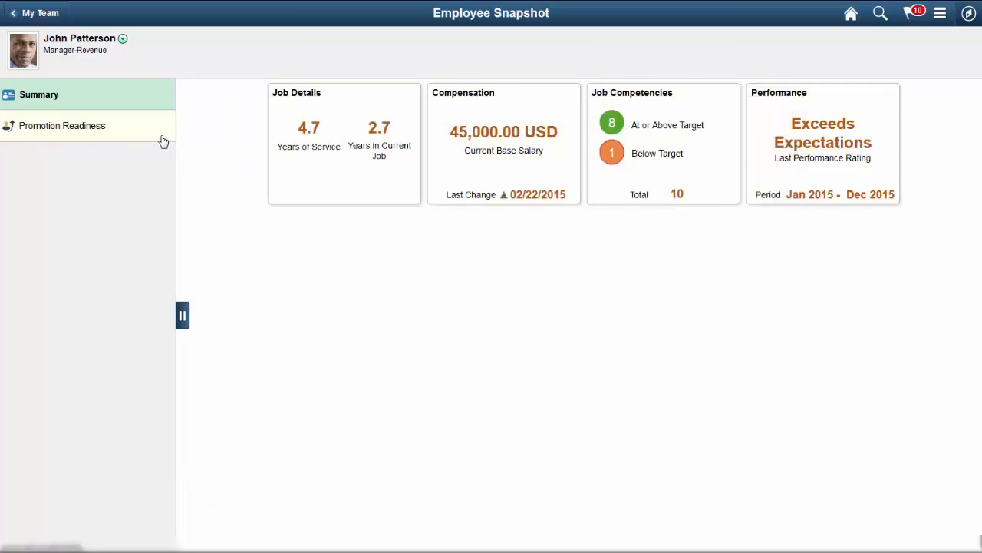
left_click(61, 126)
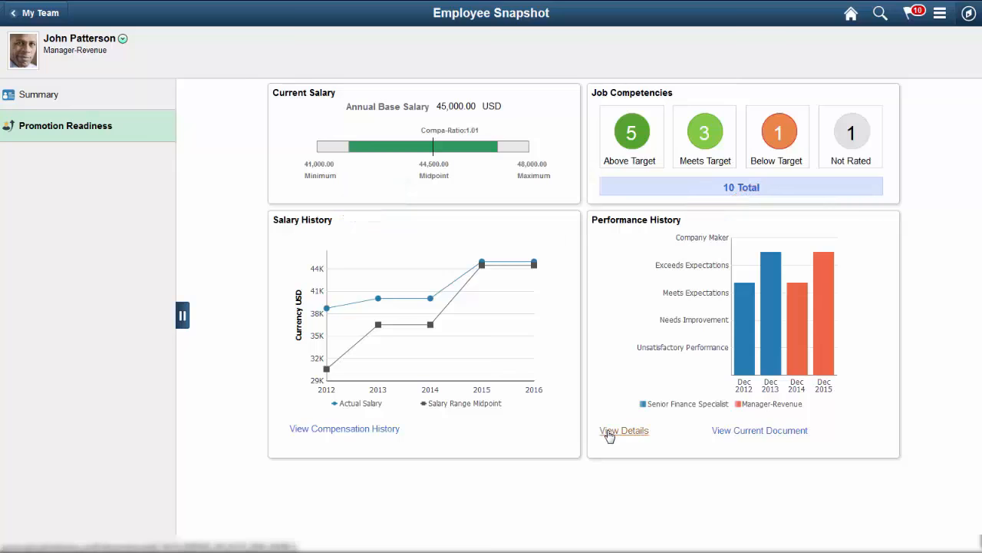
left_click(623, 430)
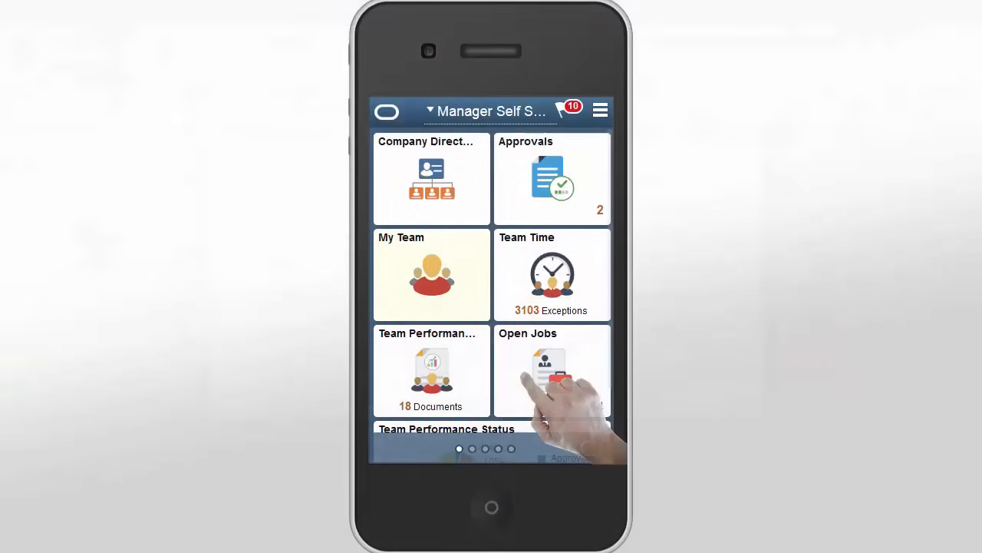
Step: On the phone, find a team member in My Team and view their Employee Snapshot
left_click(551, 370)
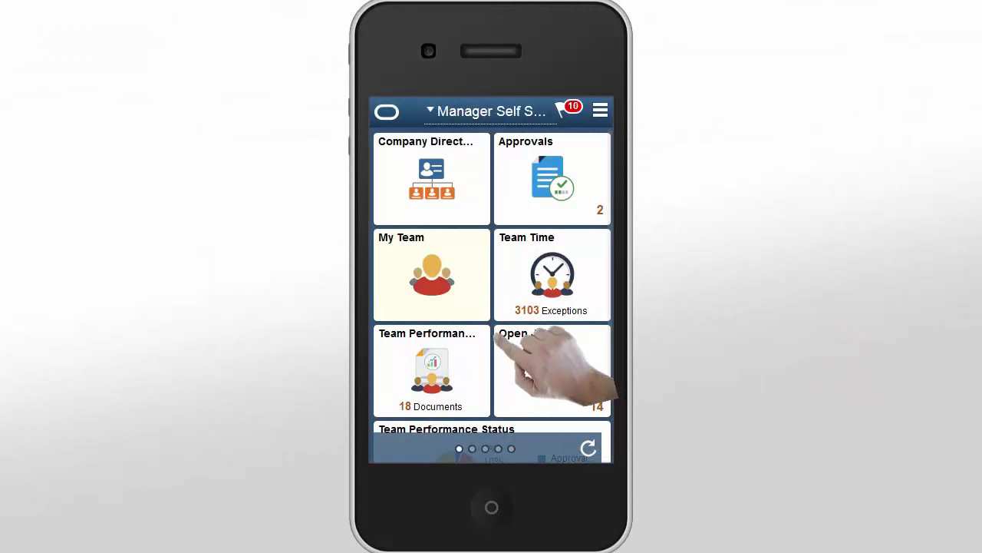
left_click(431, 273)
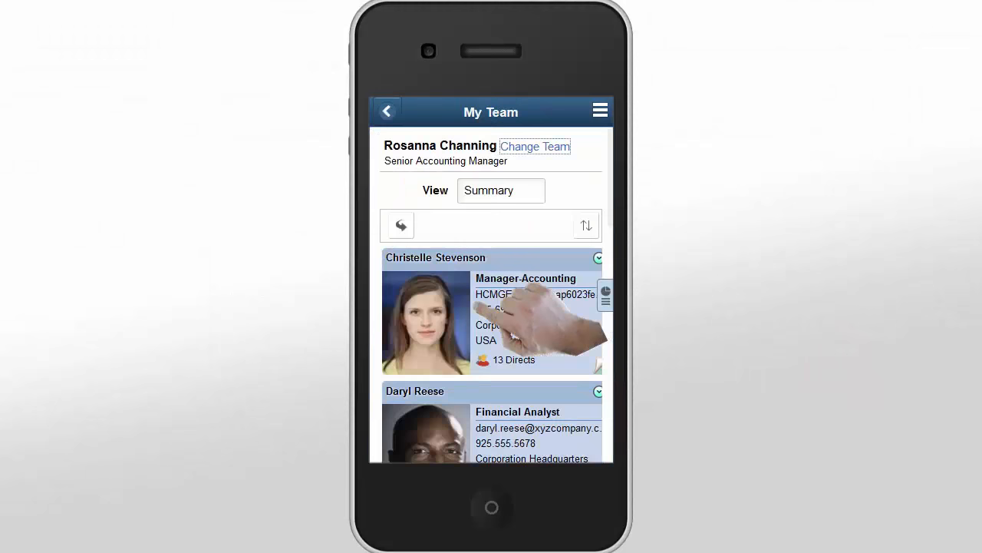
scroll("down", 3)
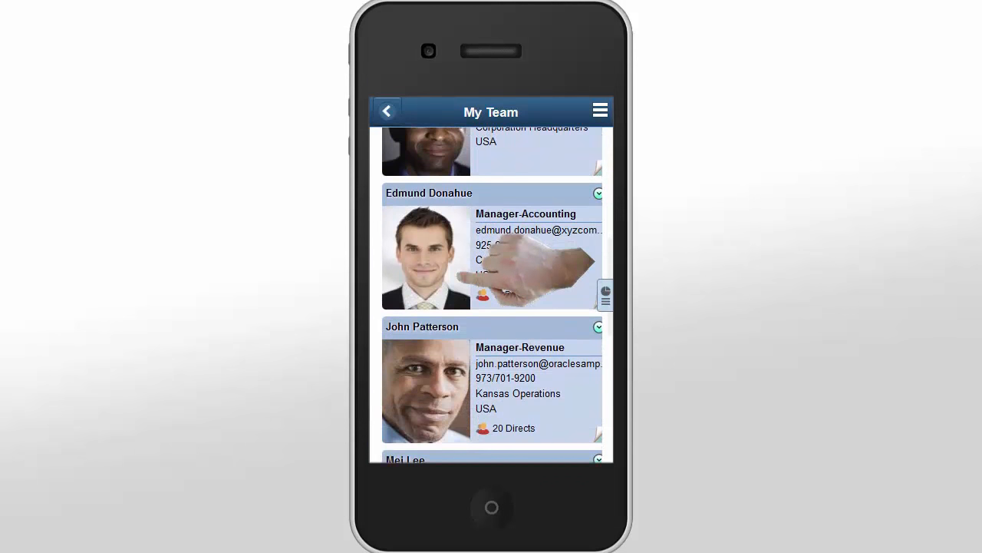
scroll("down", 3)
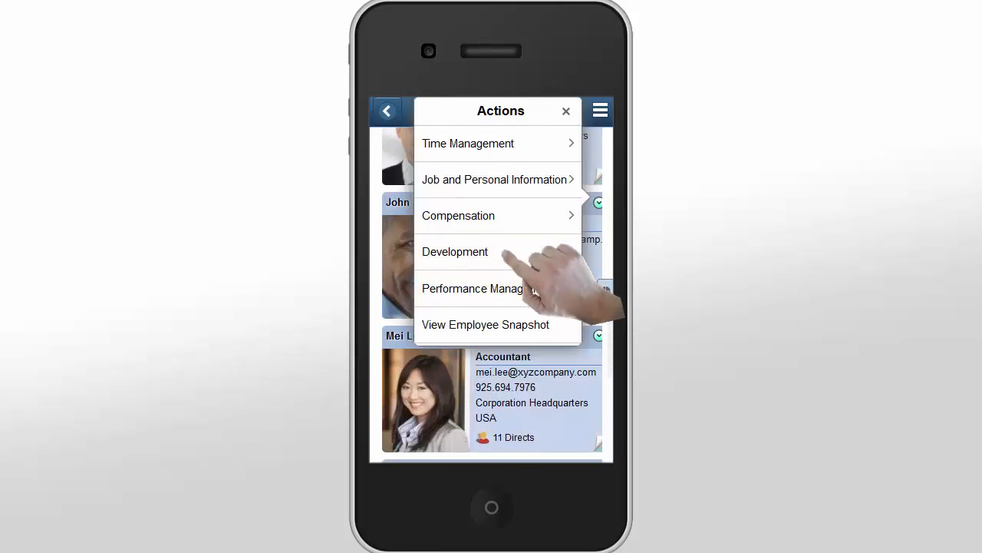
left_click(485, 324)
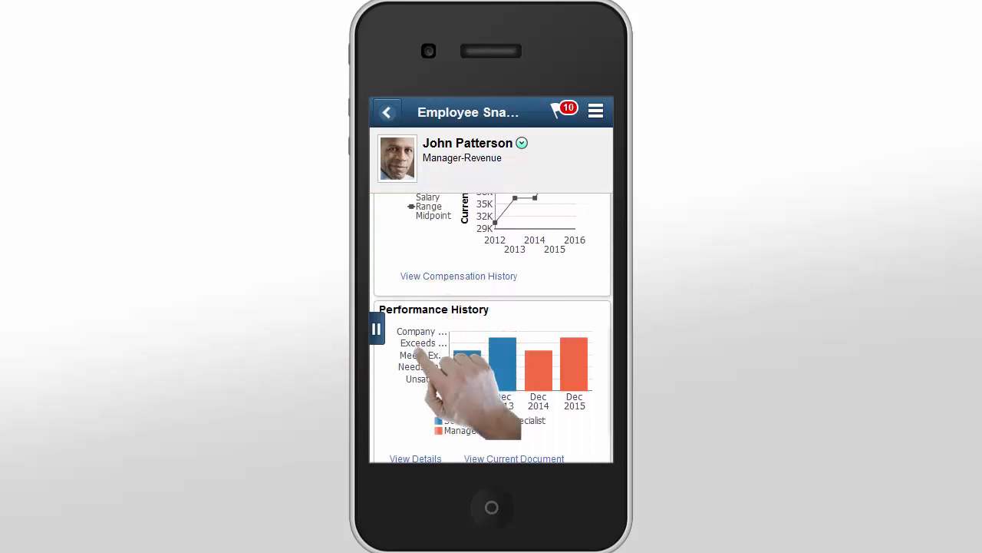
Step: View the team member's yearly Performance History ratings for 2012 through 2015
left_click(414, 457)
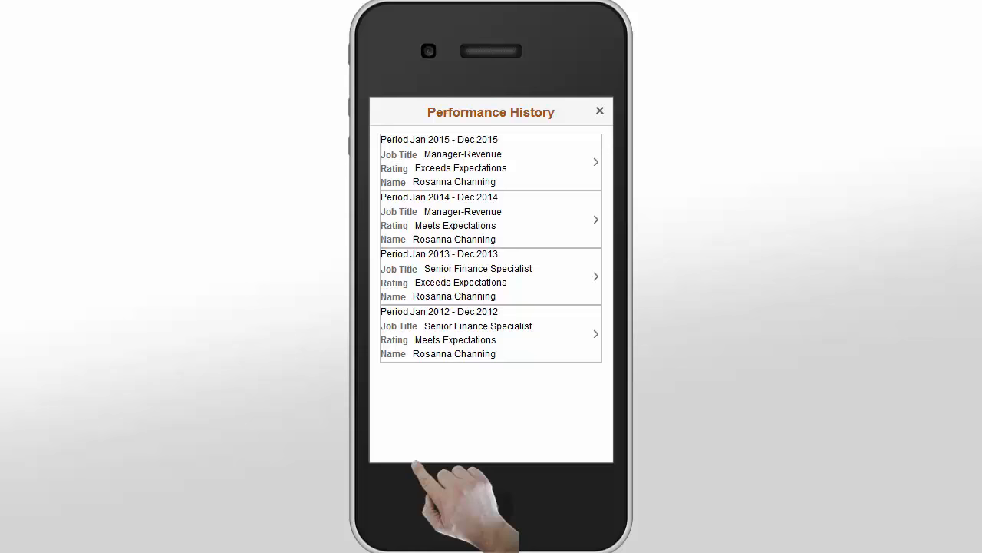
left_click(599, 110)
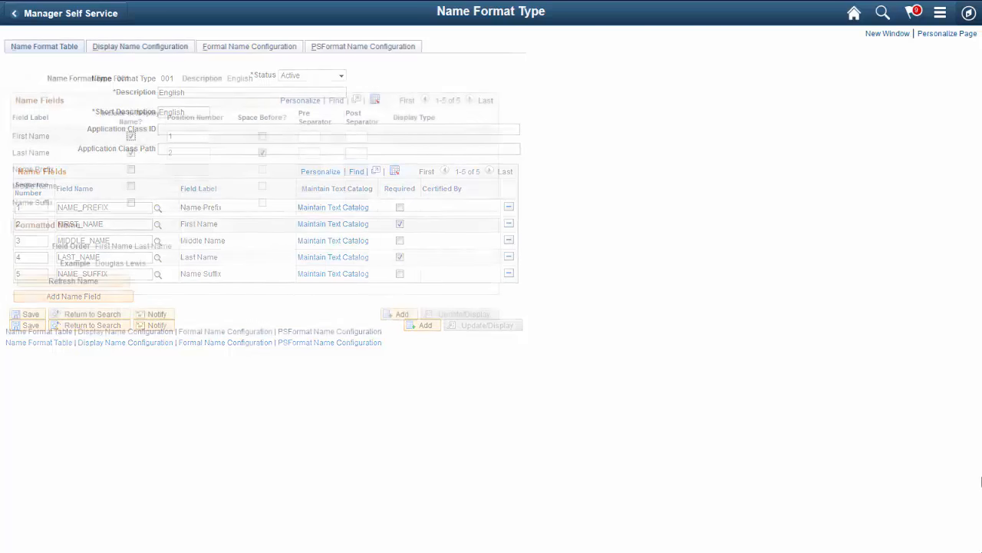
Step: Review name format 001's Display Name (First then Last) and Formal Name configurations
left_click(140, 46)
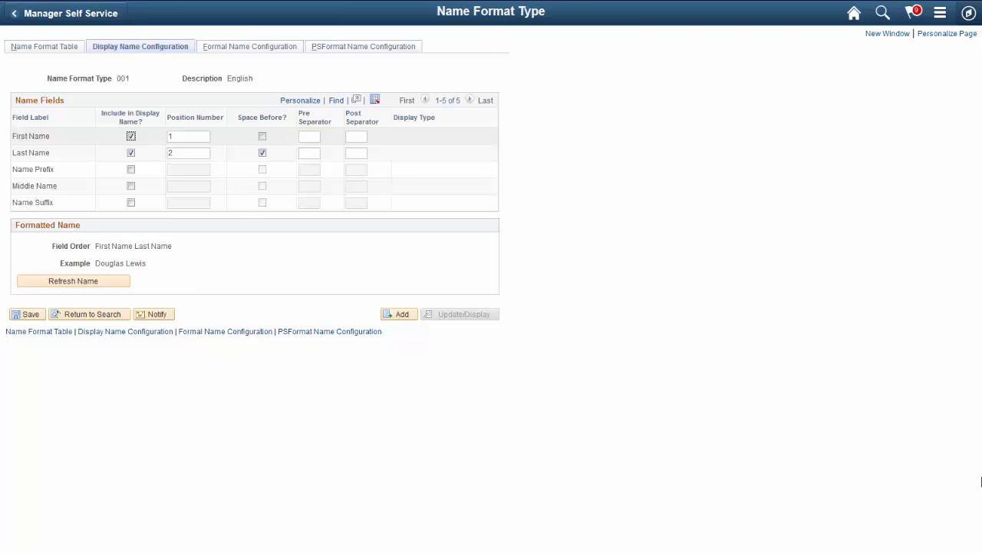
left_click(141, 46)
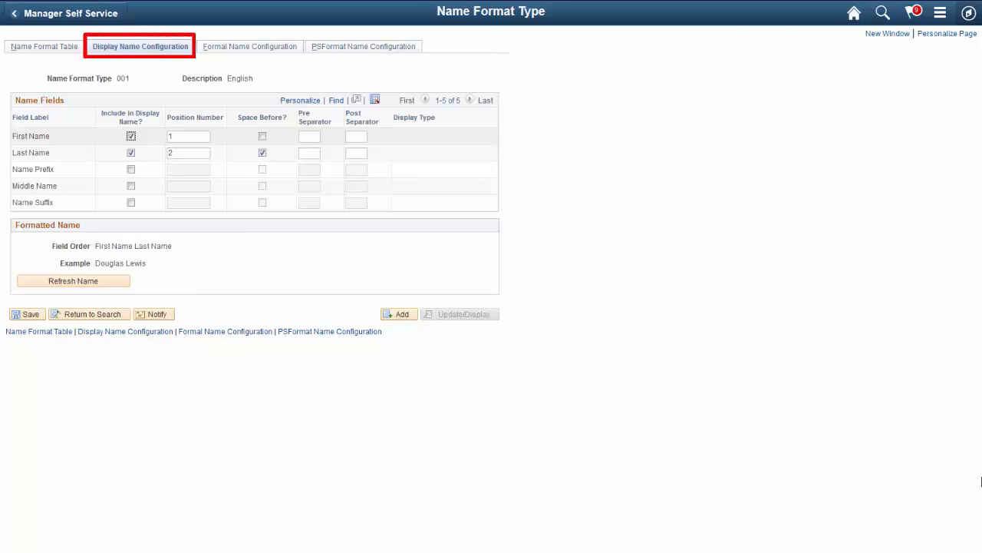
left_click(249, 46)
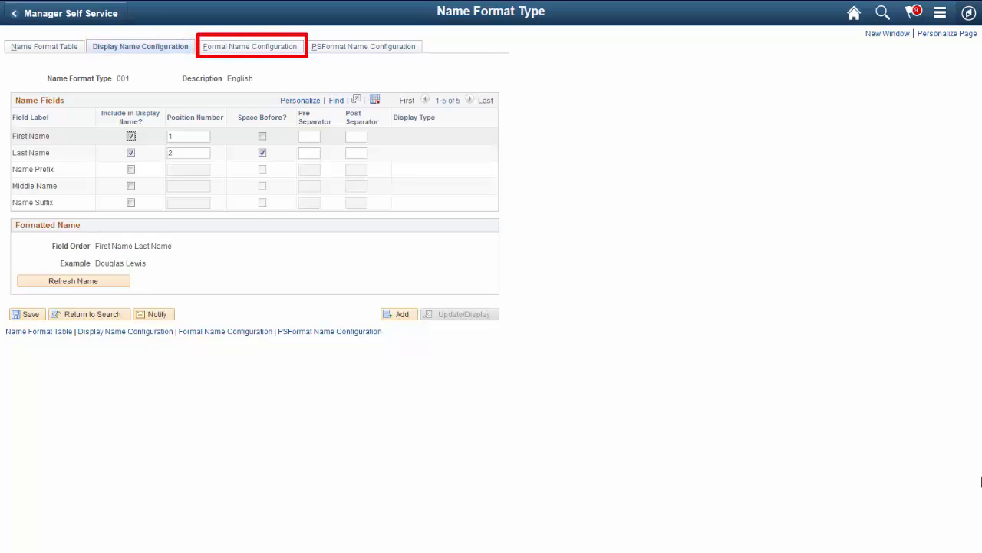
left_click(362, 46)
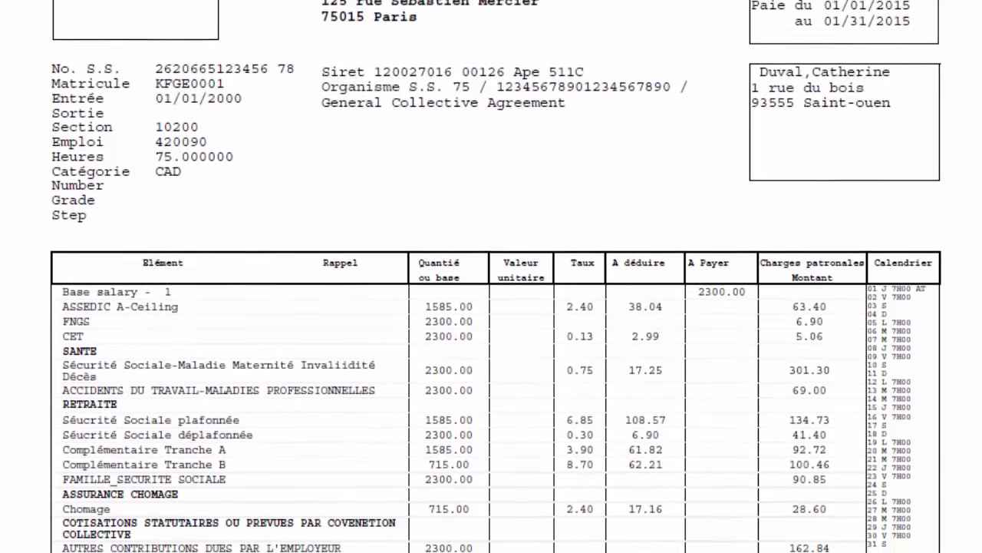
Step: Scroll the French payslip to NET A PAYER 1803.82 EUR, yearly totals and paid-leave balances
scroll("down", 3)
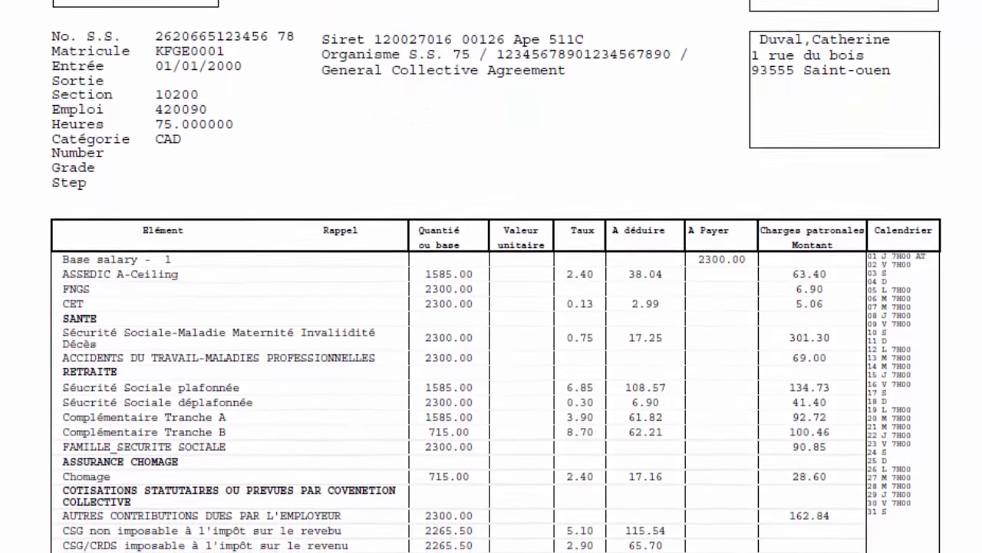
scroll("down", 3)
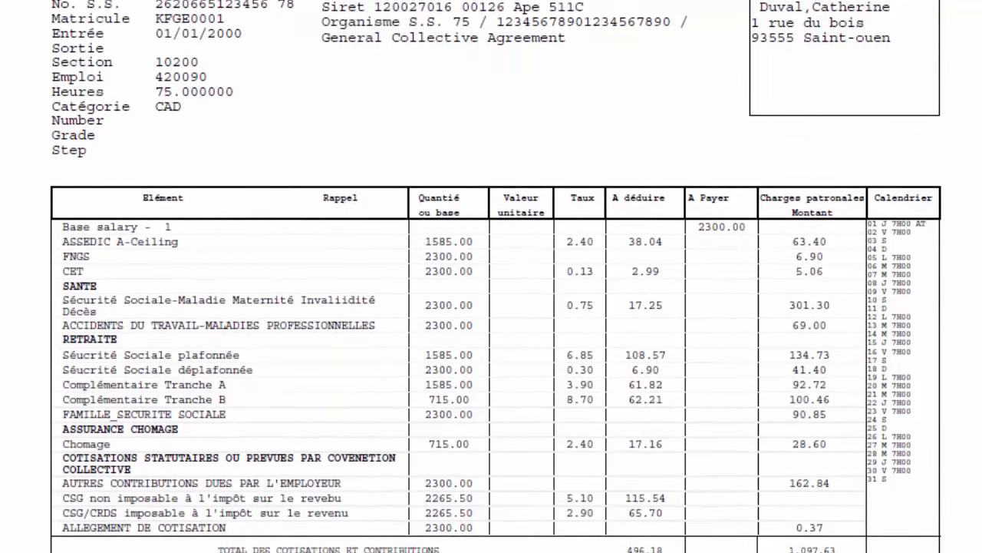
scroll("down", 3)
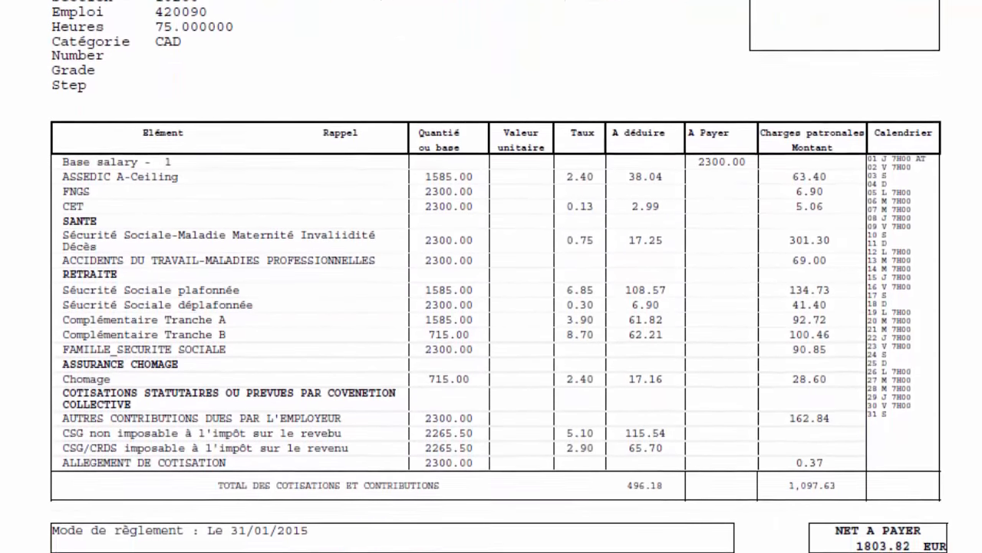
scroll("down", 3)
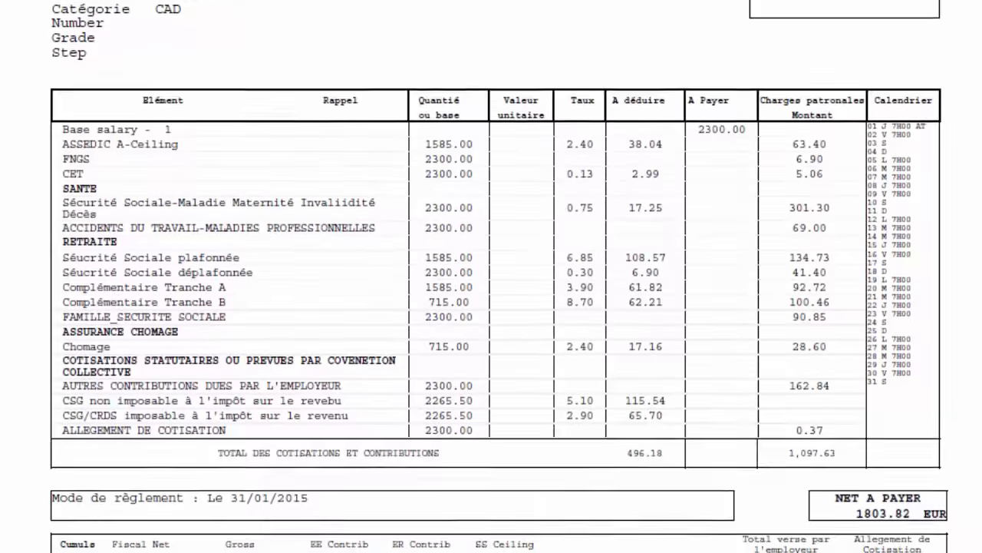
scroll("down", 3)
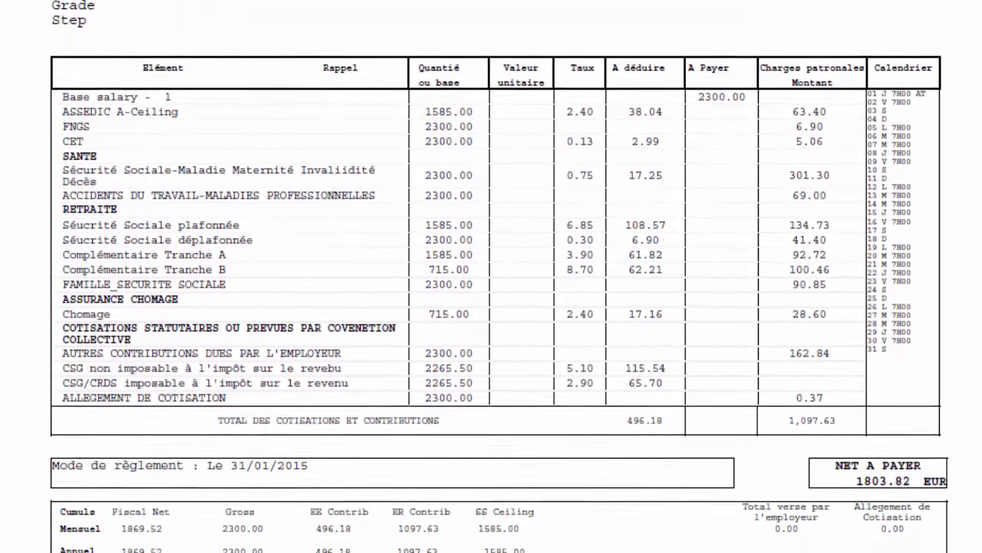
scroll("down", 3)
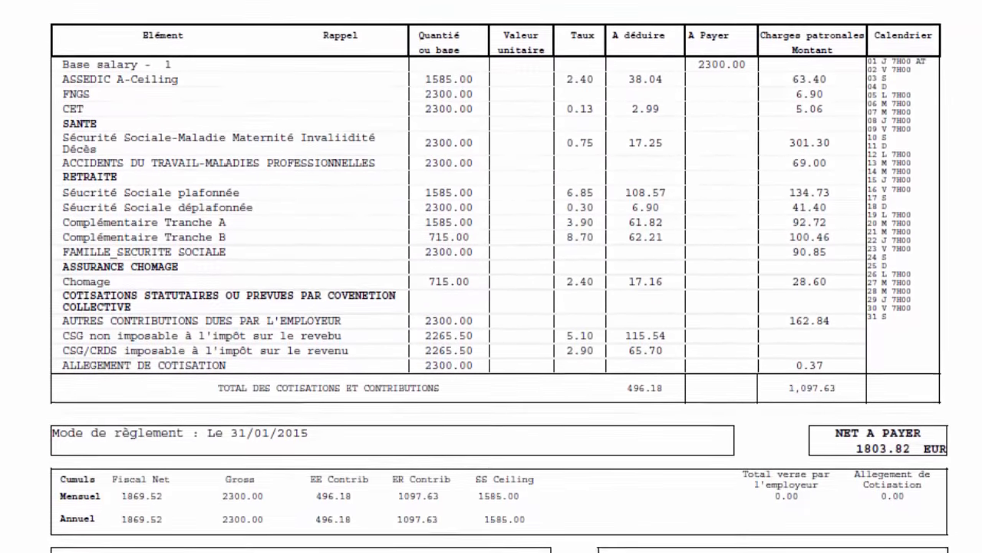
scroll("down", 3)
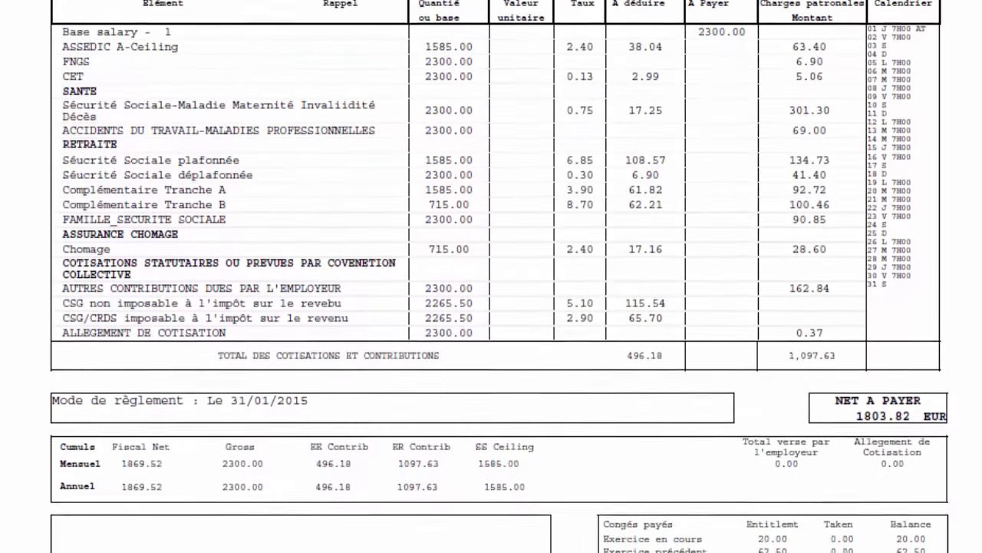
scroll("down", 3)
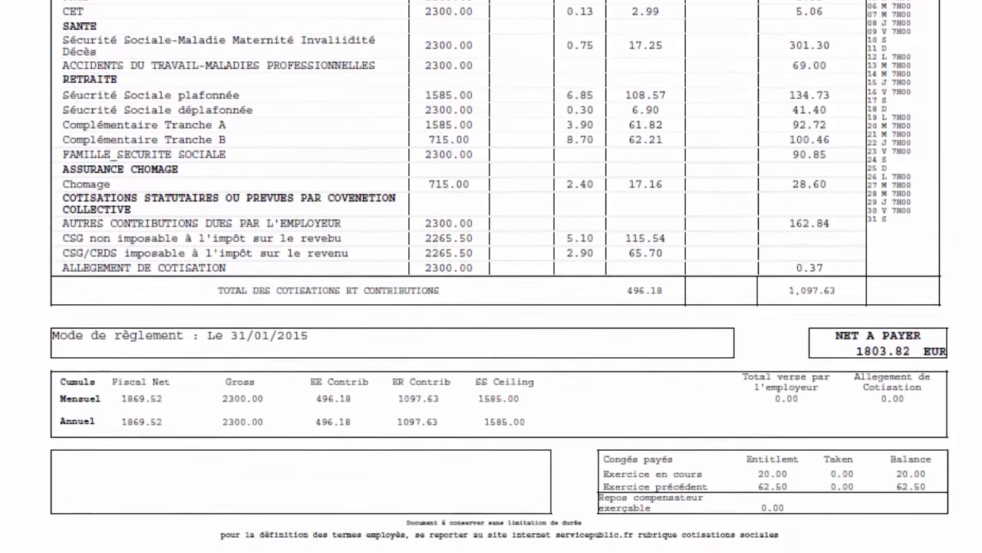
scroll("down", 3)
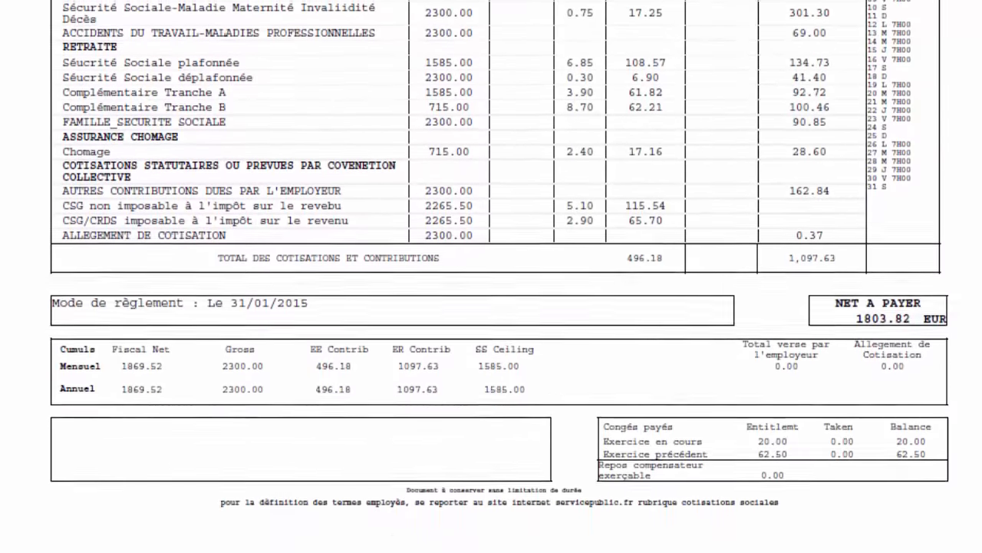